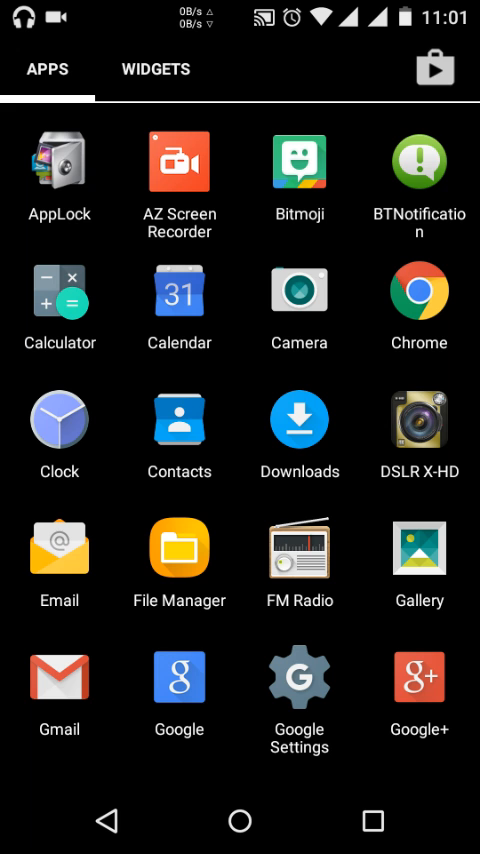
- Launch Chrome from the app drawer and begin entering 192 in the address bar
{"action": "left_click", "coordinate": [418, 296]}
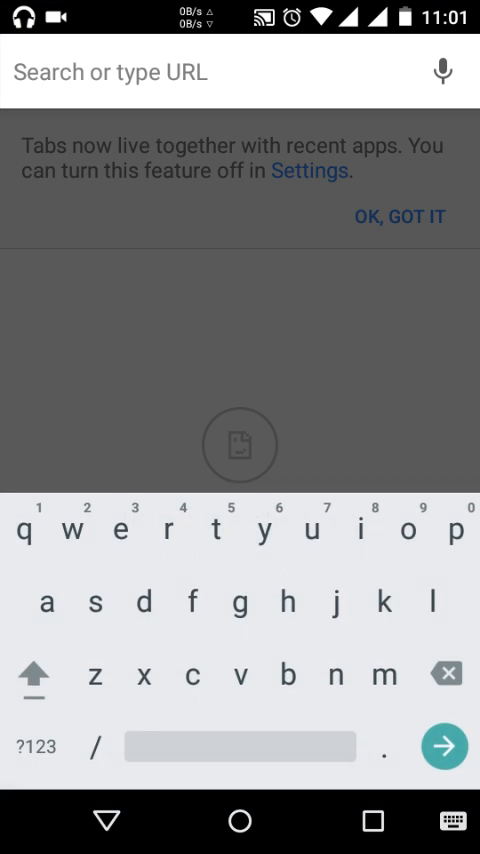
{"action": "type", "text": "1"}
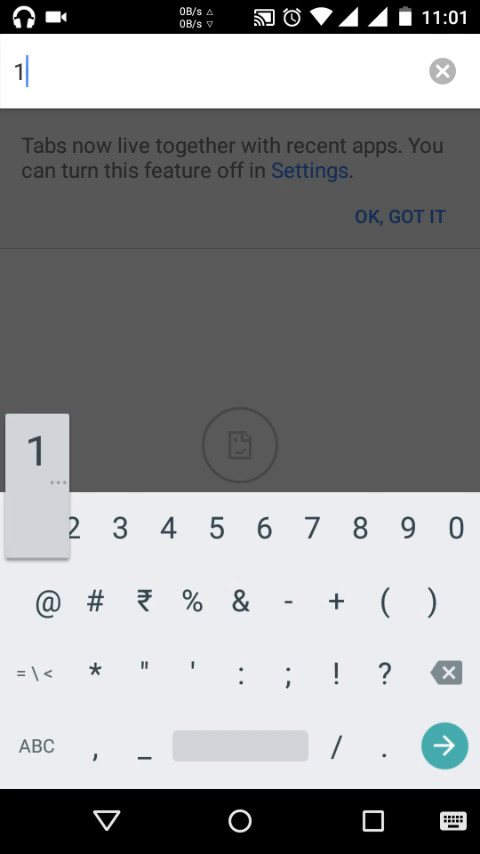
{"action": "type", "text": "9"}
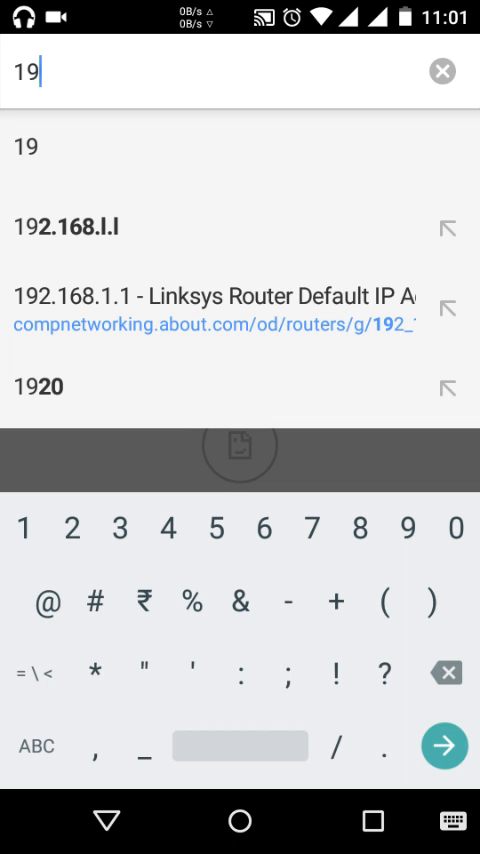
{"action": "type", "text": "2"}
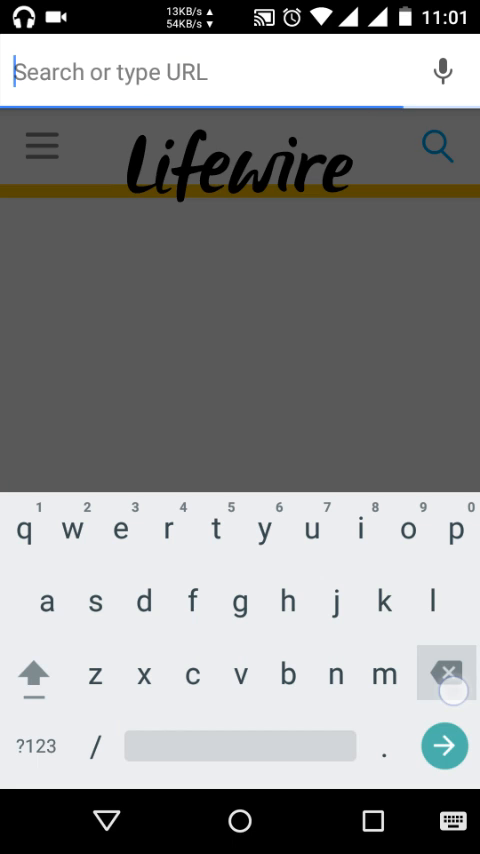
- Enter 192.168.1.1 in the address bar to load the D-Link admin page
{"action": "left_click", "coordinate": [36, 744]}
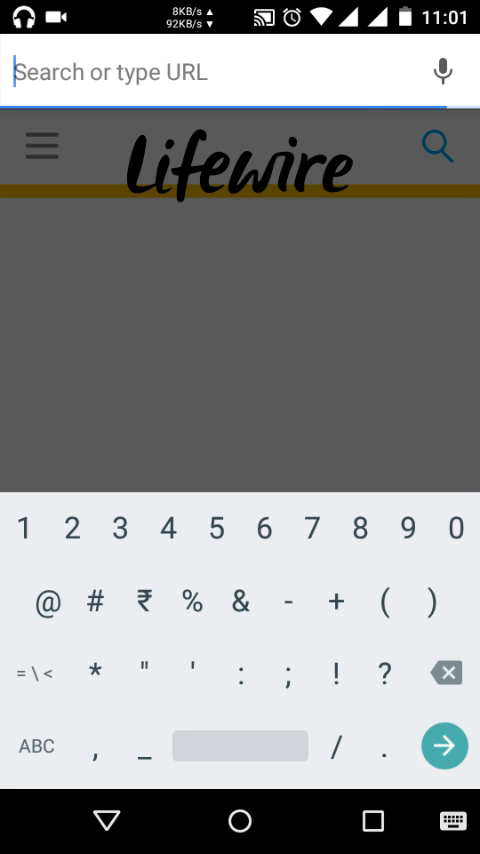
{"action": "type", "text": "1"}
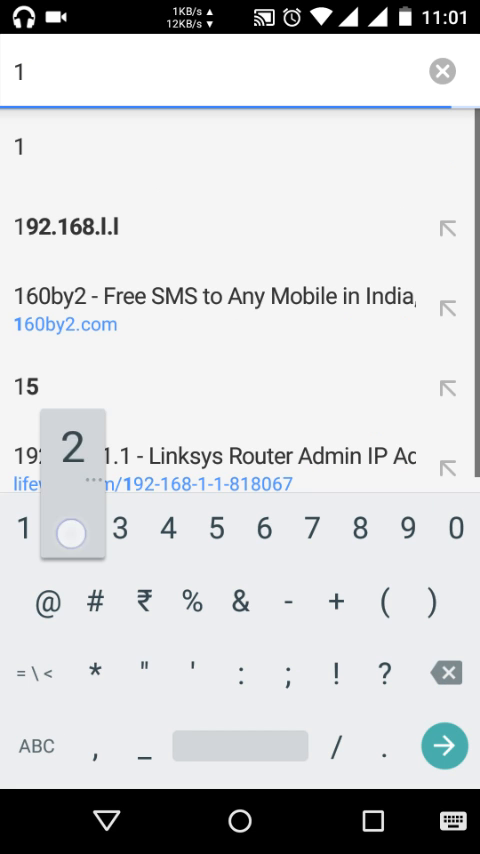
{"action": "type", "text": "92."}
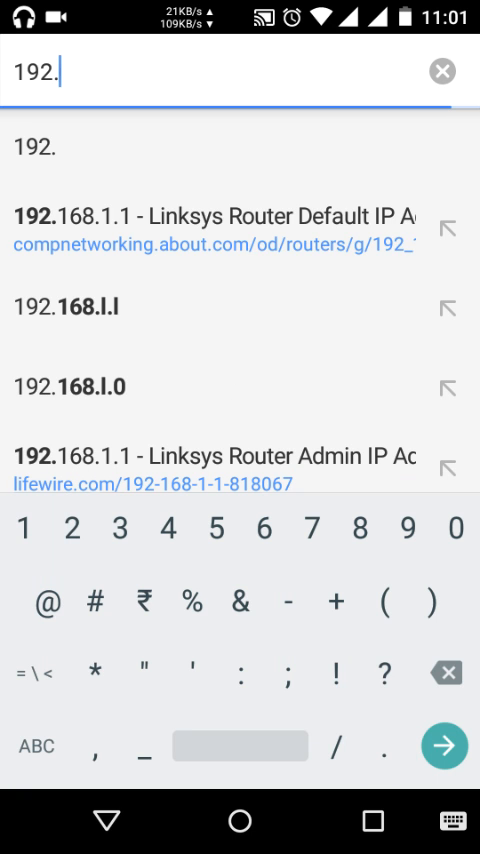
{"action": "type", "text": "68.1.1"}
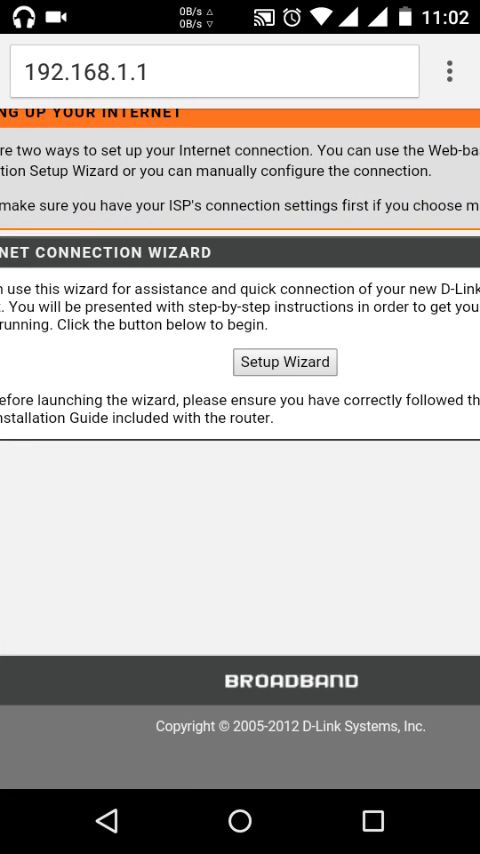
- Start the Internet Connection Setup Wizard showing its five-step overview
{"action": "left_click", "coordinate": [284, 362]}
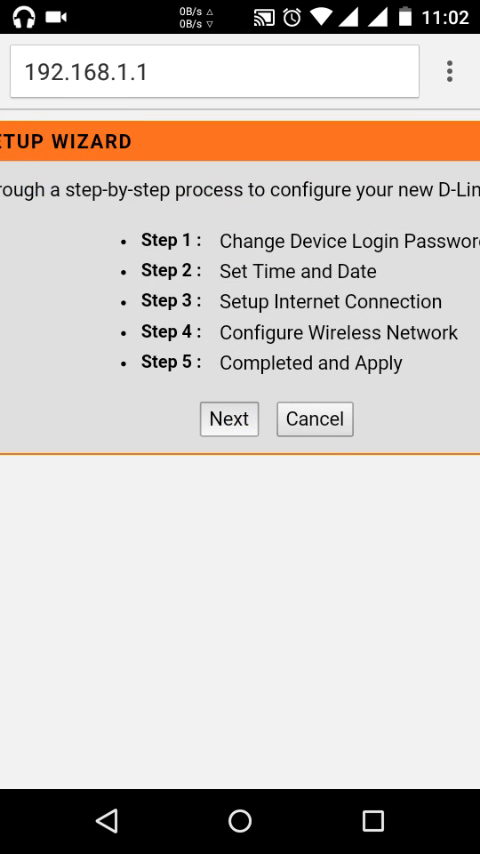
- Fill the current, new and confirm login passwords and continue to Set Time and Date
{"action": "left_click", "coordinate": [228, 418]}
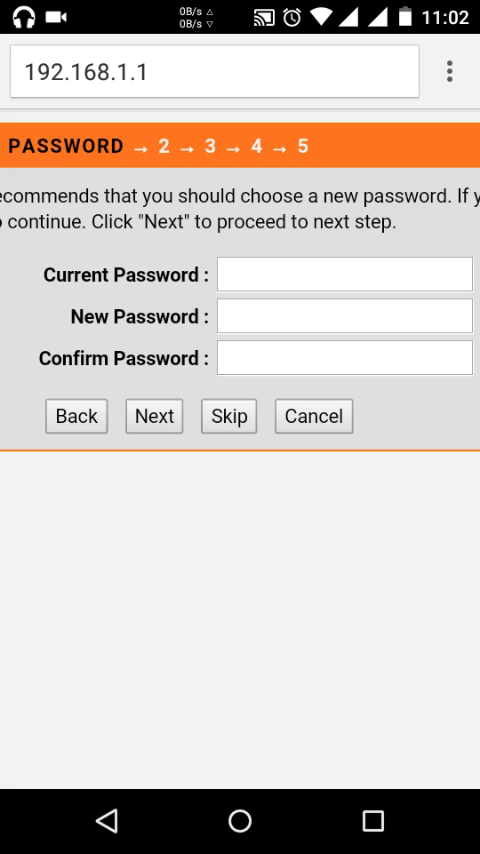
{"action": "left_click", "coordinate": [344, 274]}
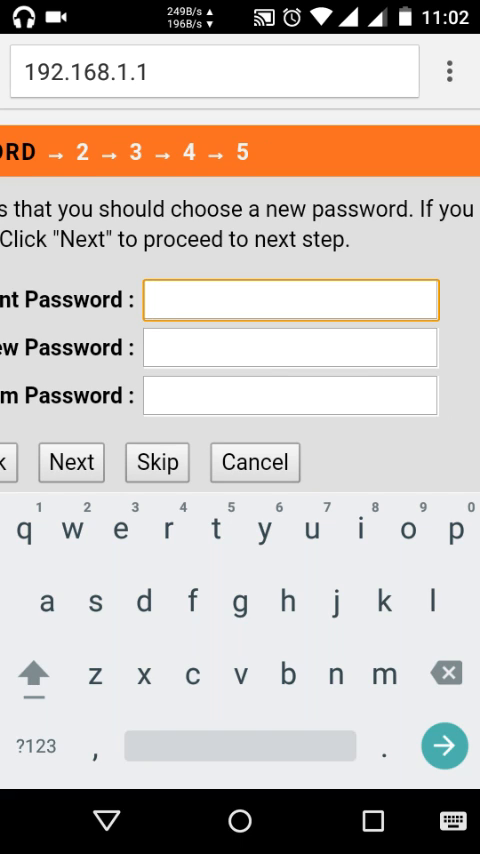
{"action": "left_click", "coordinate": [290, 300]}
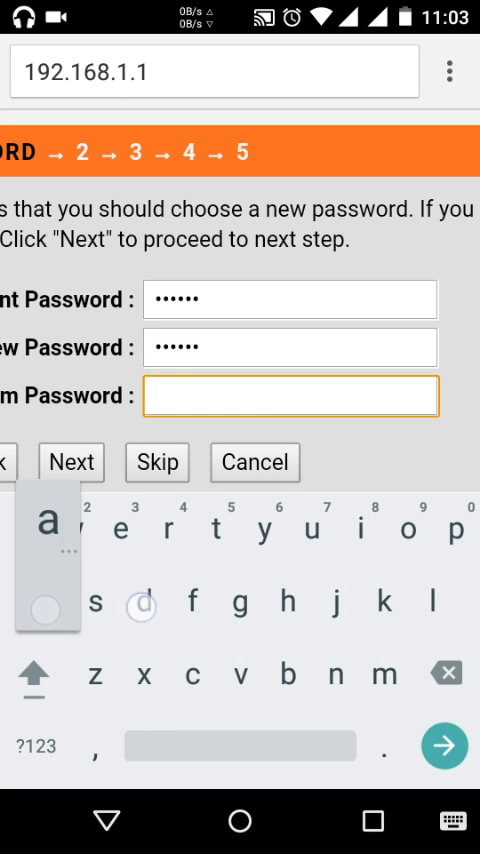
{"action": "type", "text": "n"}
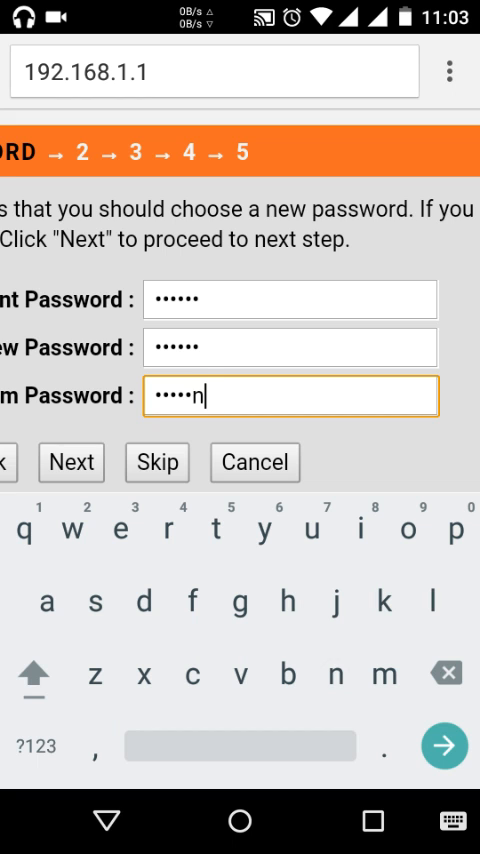
{"action": "left_click", "coordinate": [72, 462]}
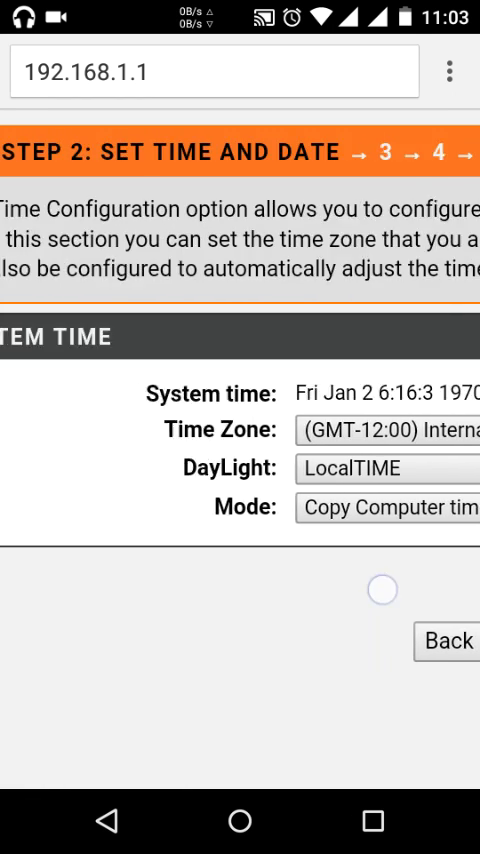
- Accept the time settings and select the ISP provider for India on step 3
{"action": "scroll", "scroll_direction": "left", "scroll_amount": 3}
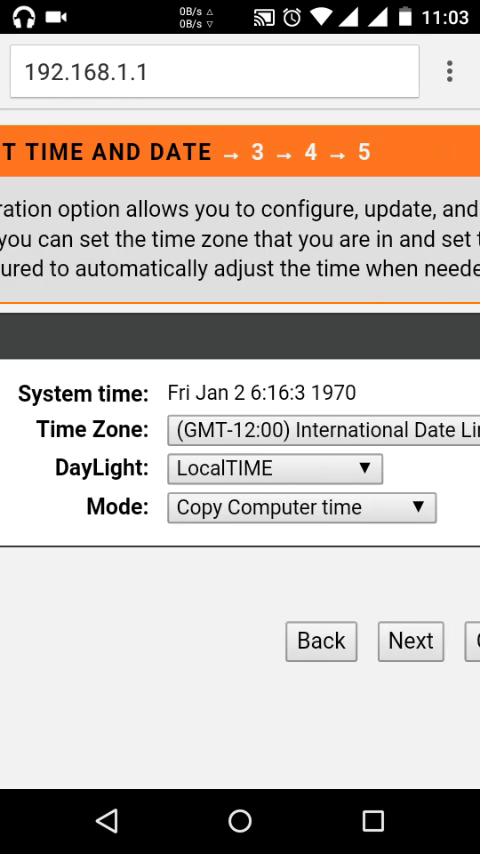
{"action": "left_click", "coordinate": [410, 640]}
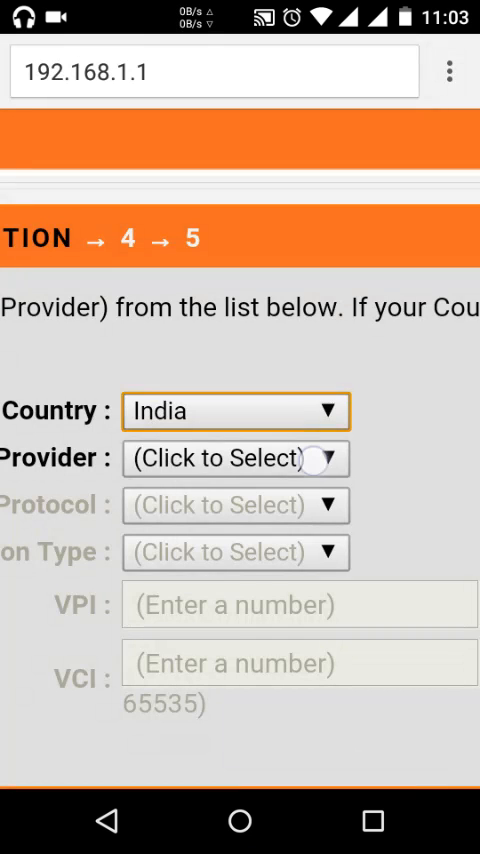
{"action": "left_click", "coordinate": [236, 458]}
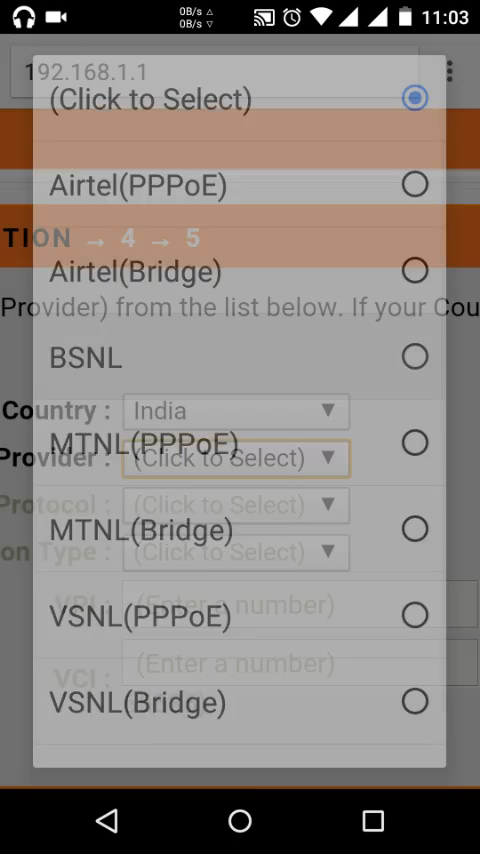
{"action": "left_click", "coordinate": [136, 356]}
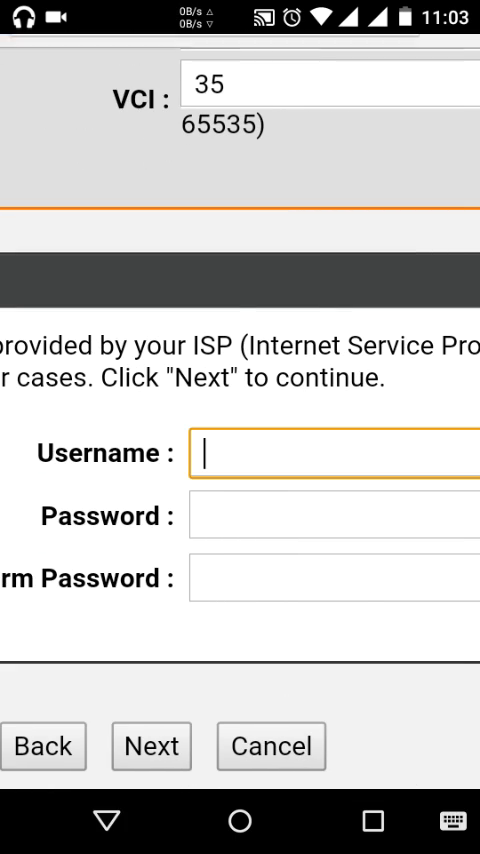
{"action": "type", "text": "i"}
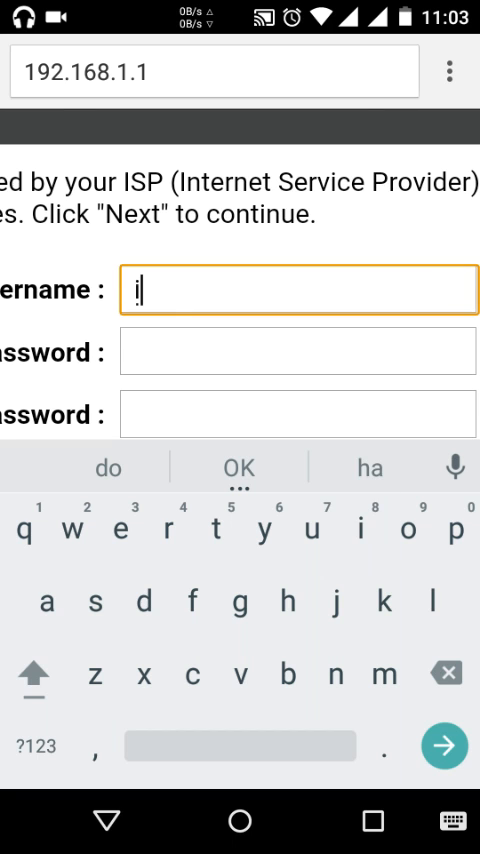
{"action": "type", "text": "d"}
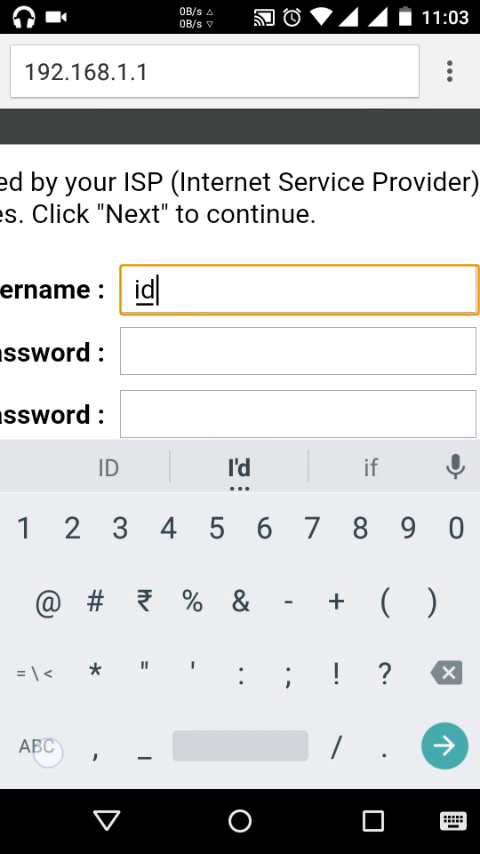
{"action": "type", "text": "758"}
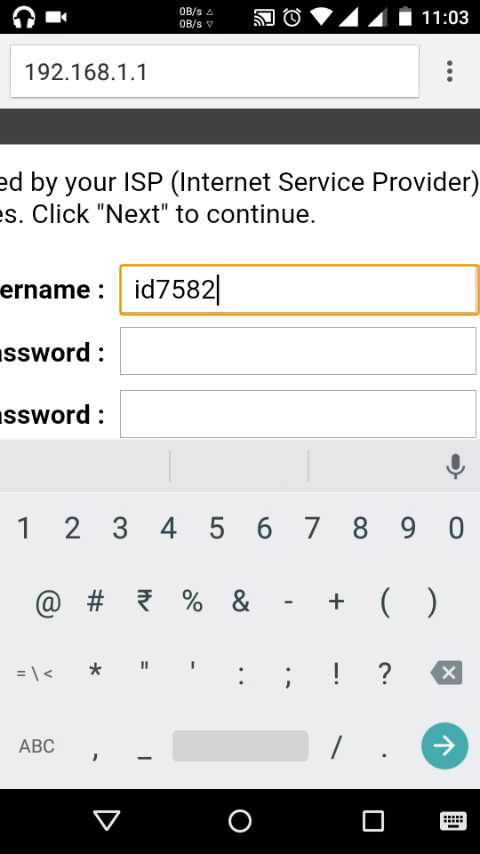
{"action": "type", "text": "231"}
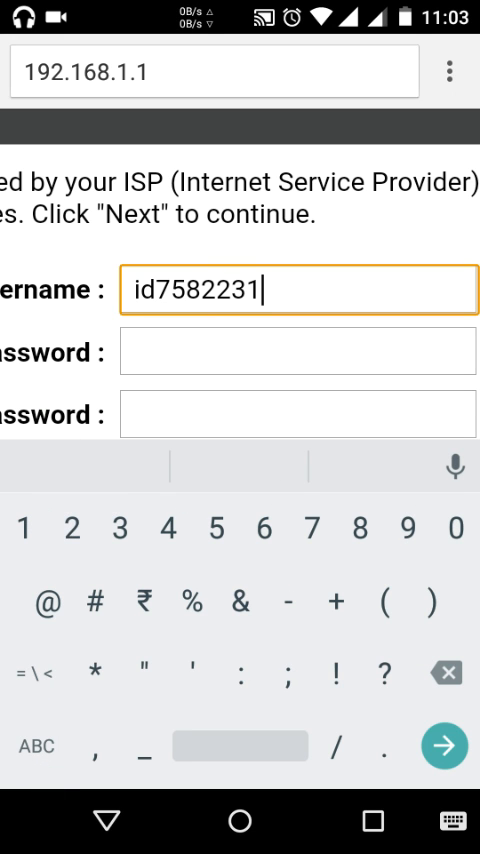
{"action": "type", "text": "69_wc"}
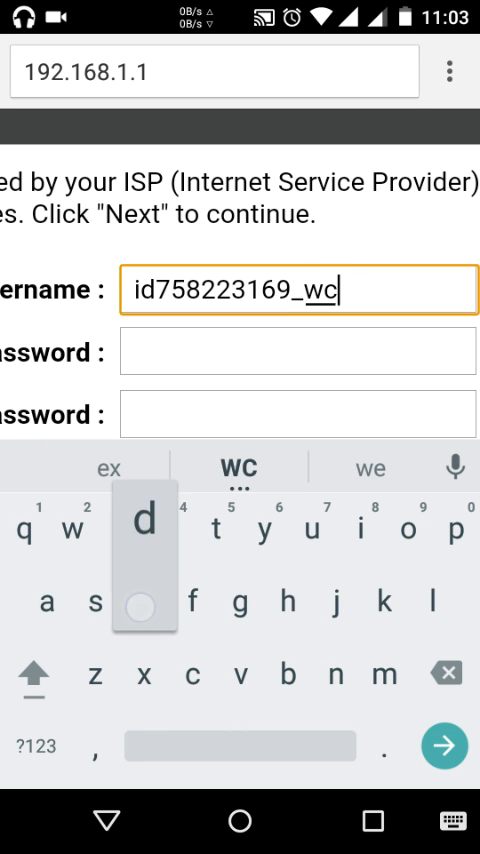
{"action": "type", "text": "dr"}
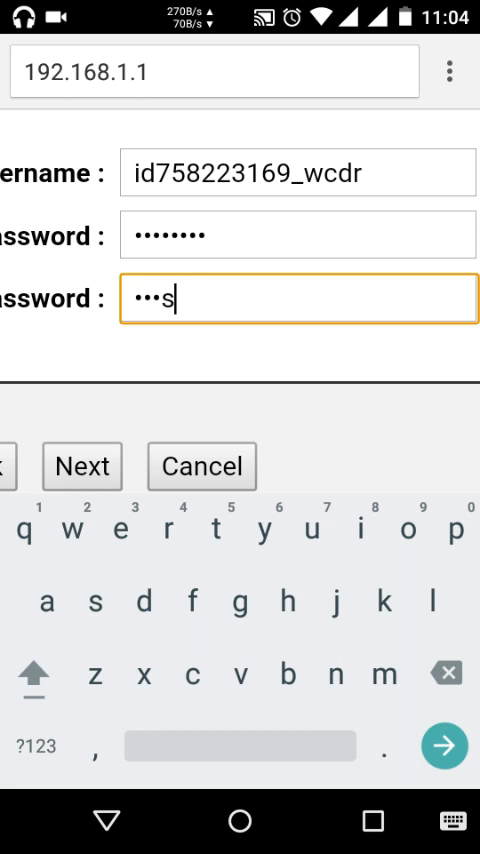
{"action": "type", "text": "d"}
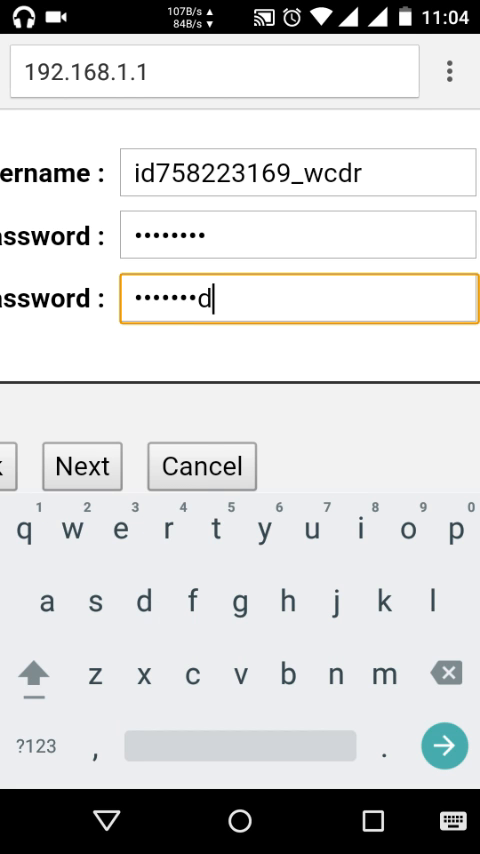
{"action": "left_click", "coordinate": [80, 466]}
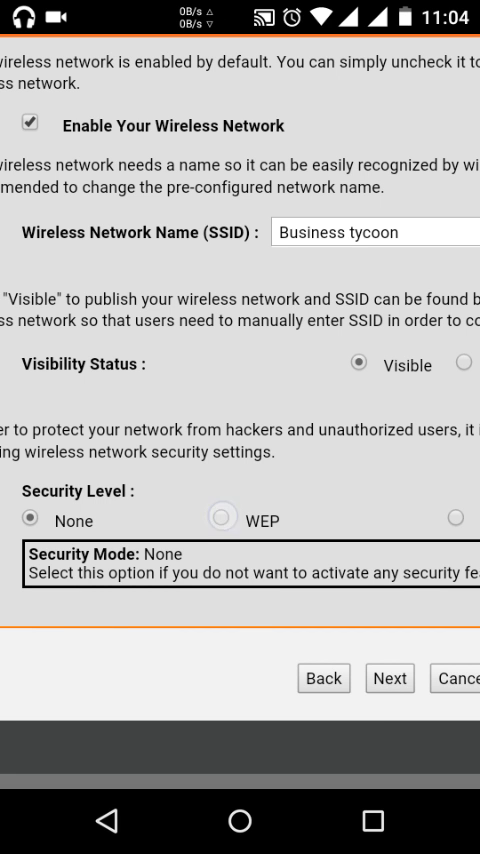
- Choose WEP security with numeric key 808 for the wireless network and continue to the summary
{"action": "left_click", "coordinate": [214, 520]}
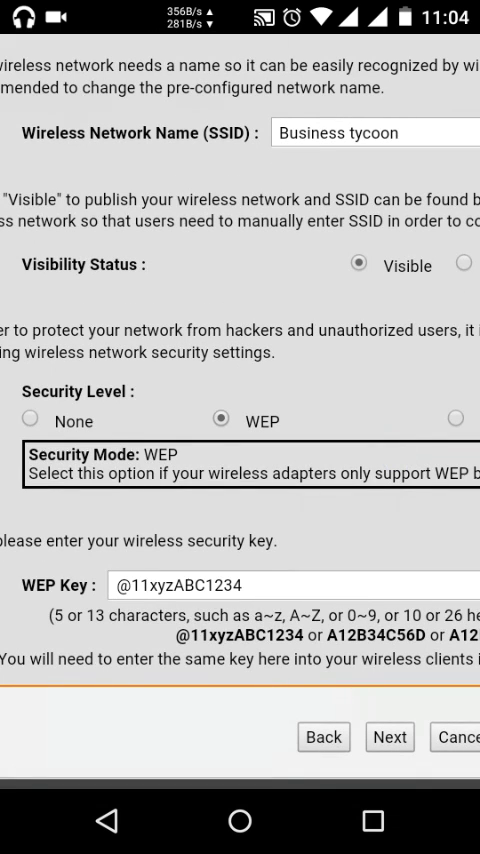
{"action": "left_click", "coordinate": [300, 584]}
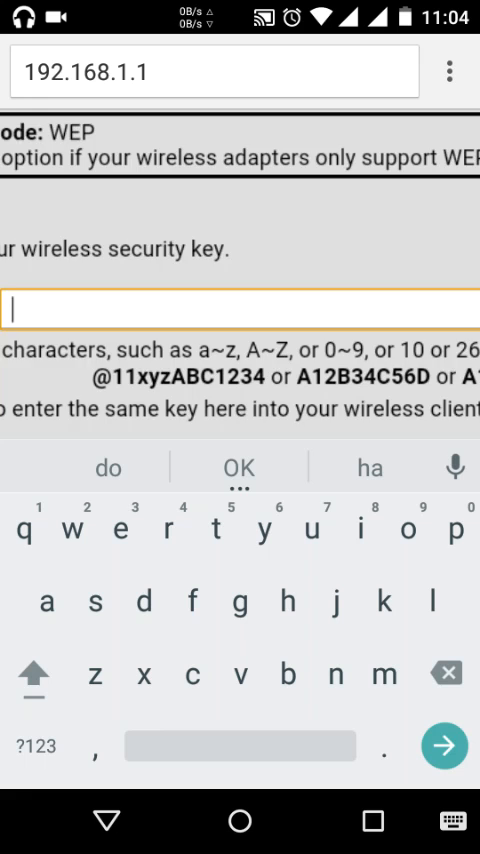
{"action": "scroll", "scroll_direction": "down", "scroll_amount": 3}
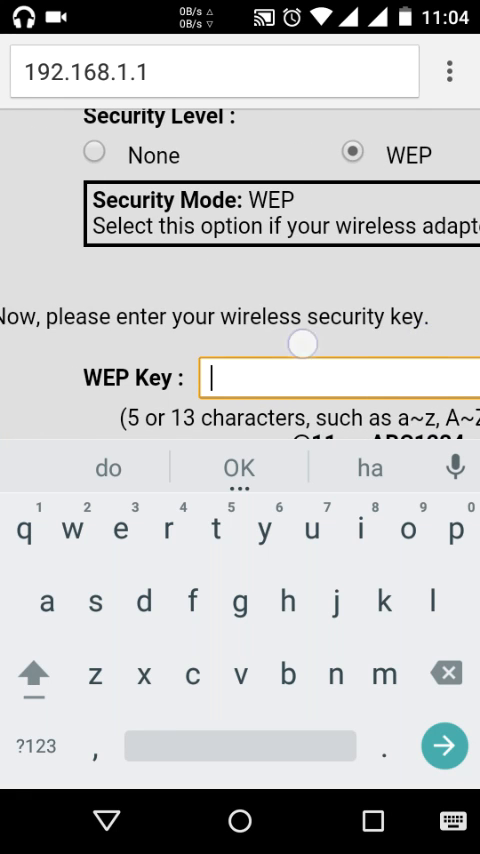
{"action": "left_click", "coordinate": [36, 744]}
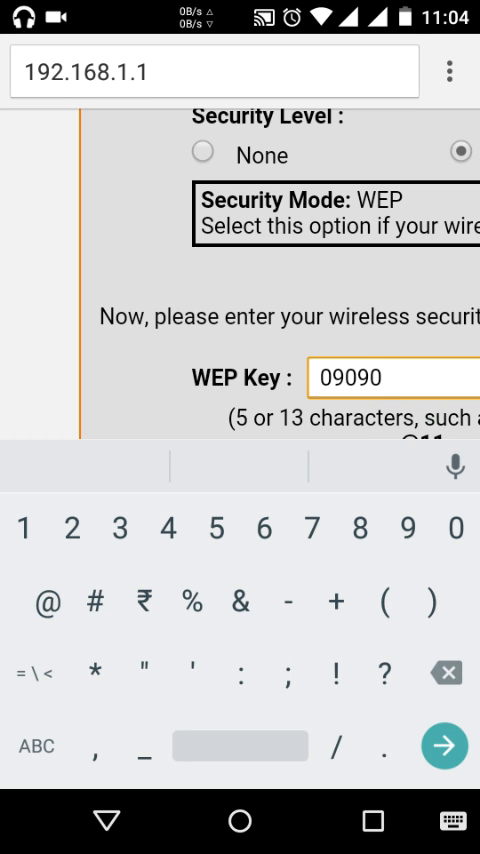
{"action": "type", "text": "808"}
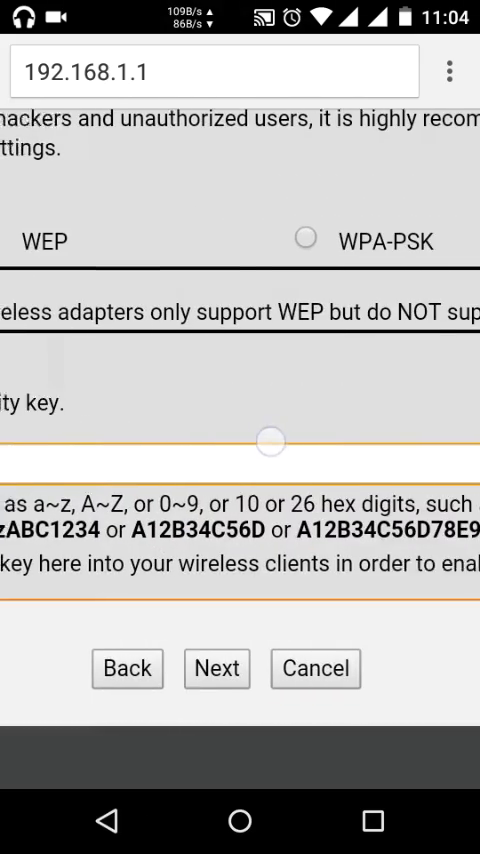
{"action": "left_click", "coordinate": [216, 668]}
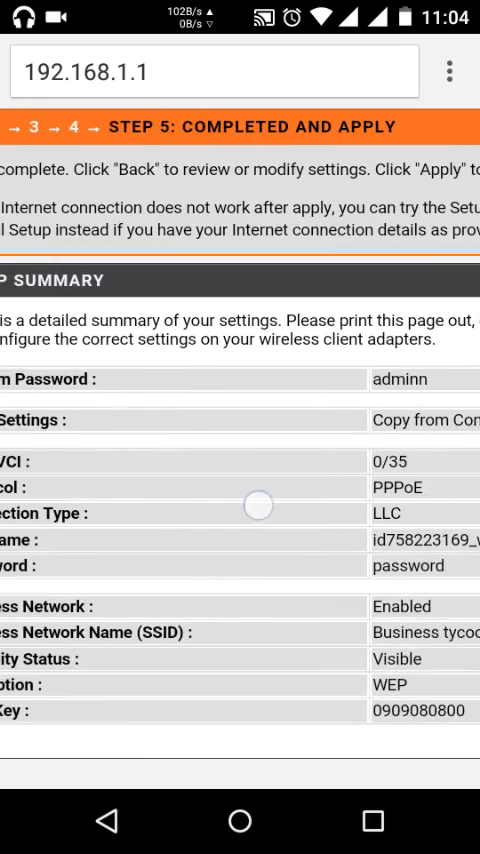
{"action": "scroll", "scroll_direction": "left", "scroll_amount": 3}
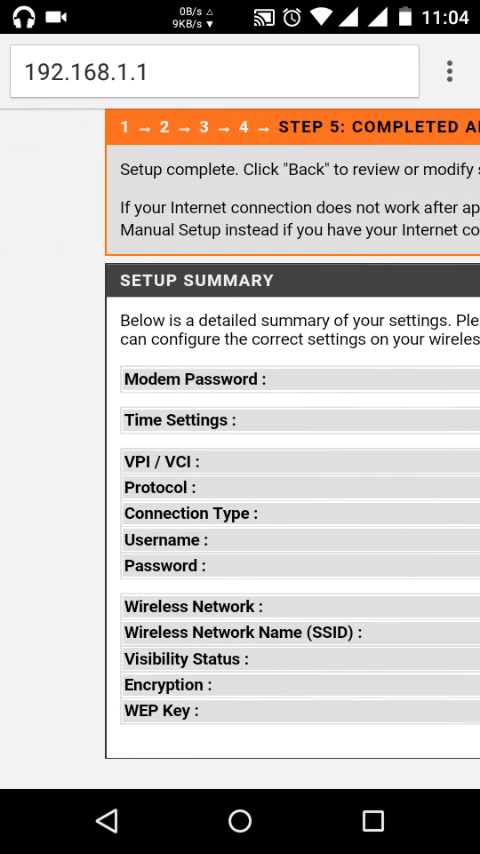
{"action": "scroll", "scroll_direction": "down", "scroll_amount": 3}
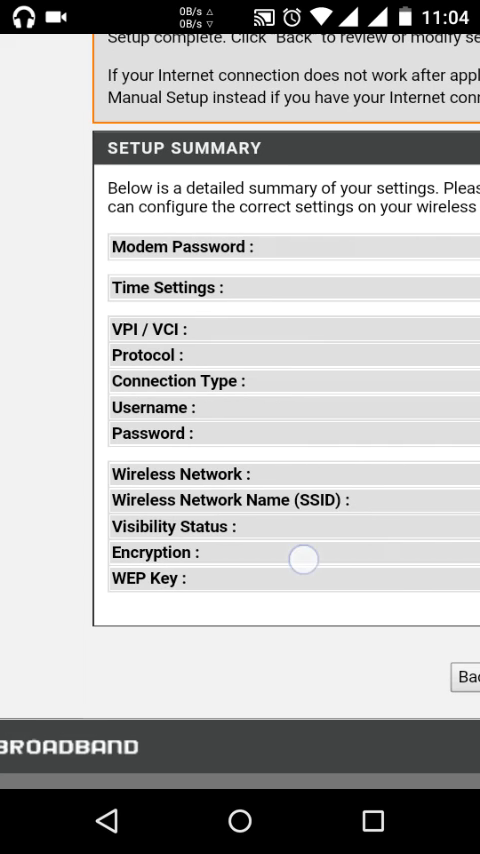
{"action": "scroll", "scroll_direction": "down", "scroll_amount": 3}
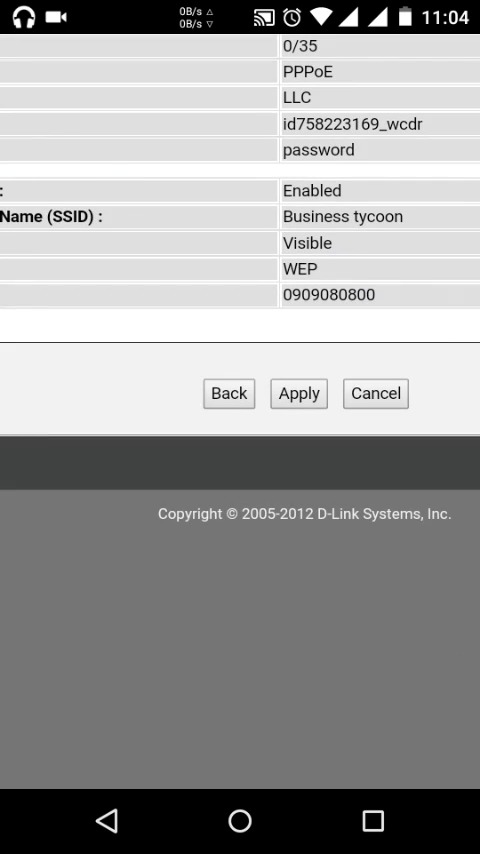